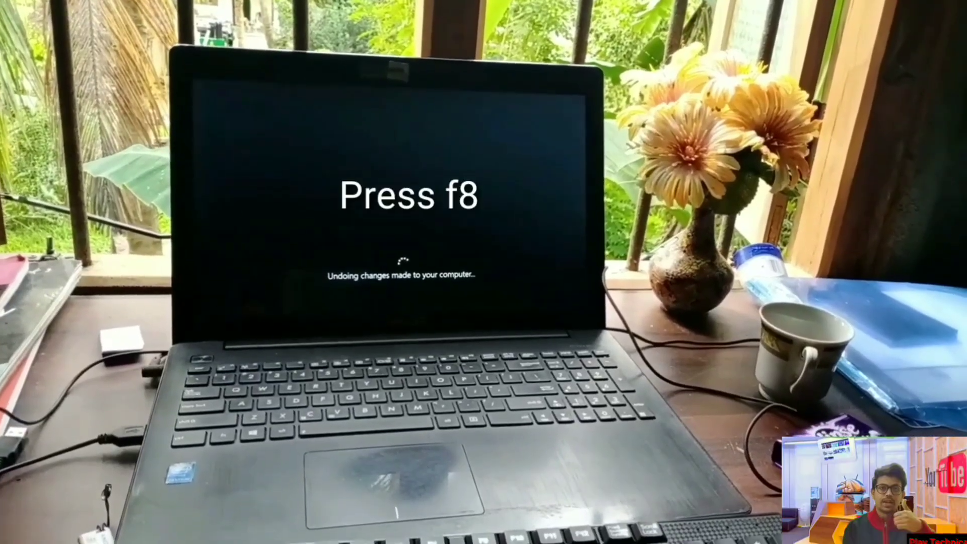
Step: Interrupt startup with F8 to reach the recovery menu listing Continue, Troubleshoot and power options
key(f8)
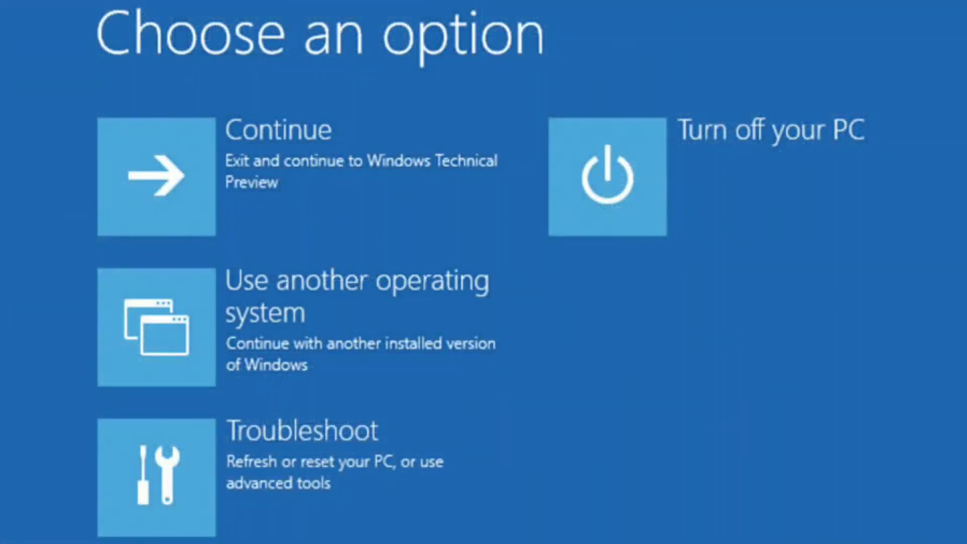